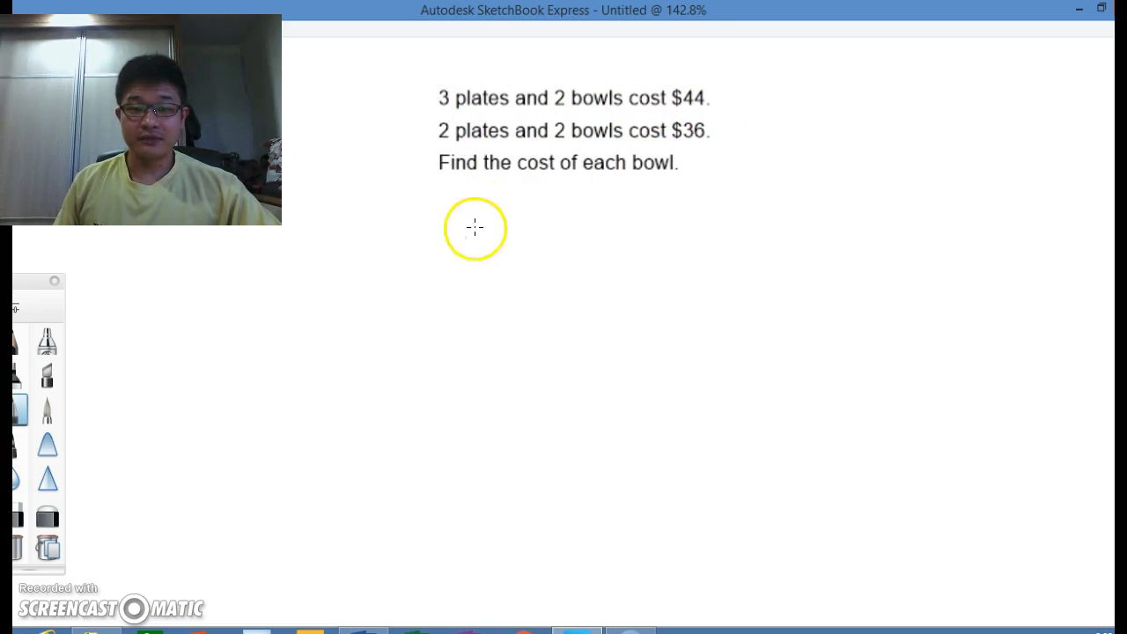
Step: Sketch a rectangle under the question, split it into three P plate boxes and two B bowl boxes
drag(444, 233, 561, 218)
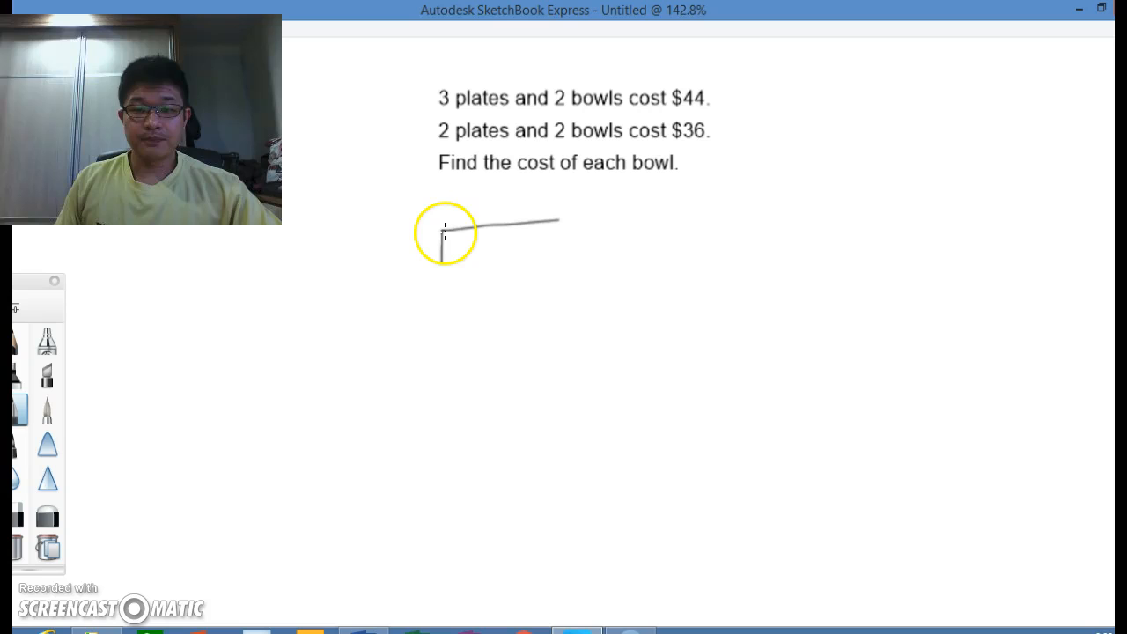
drag(444, 232, 561, 261)
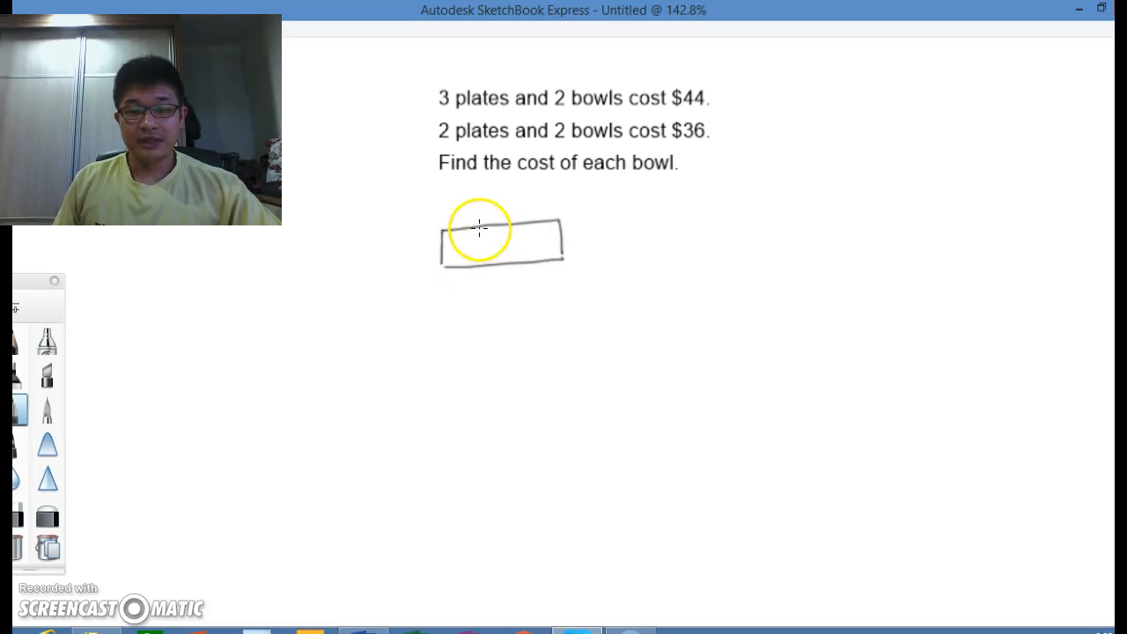
drag(493, 225, 493, 268)
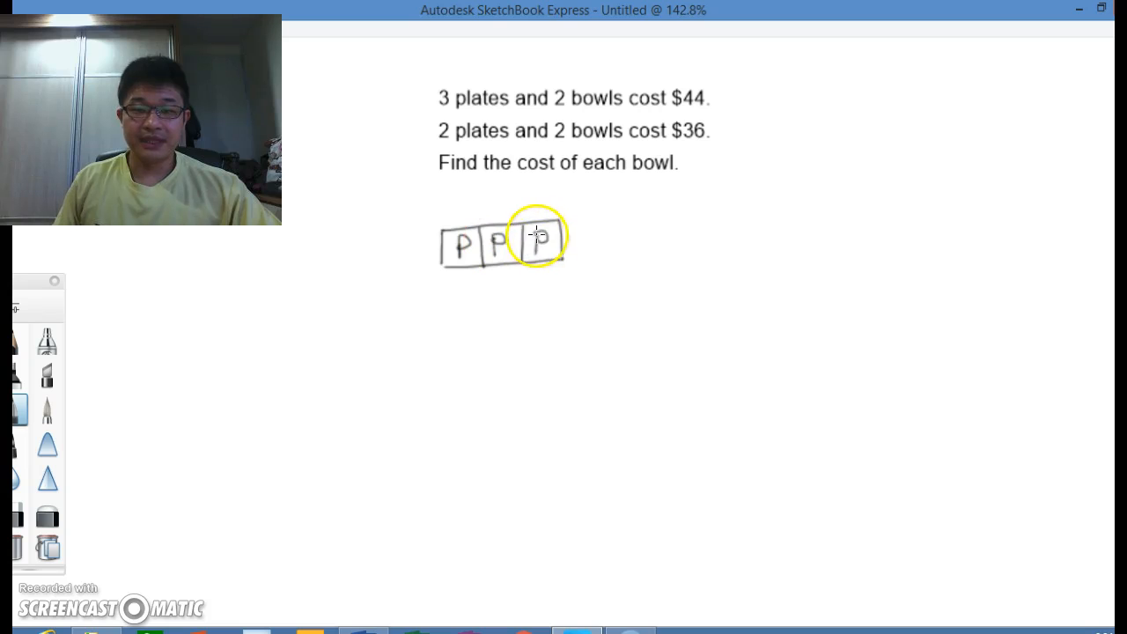
drag(546, 236, 613, 212)
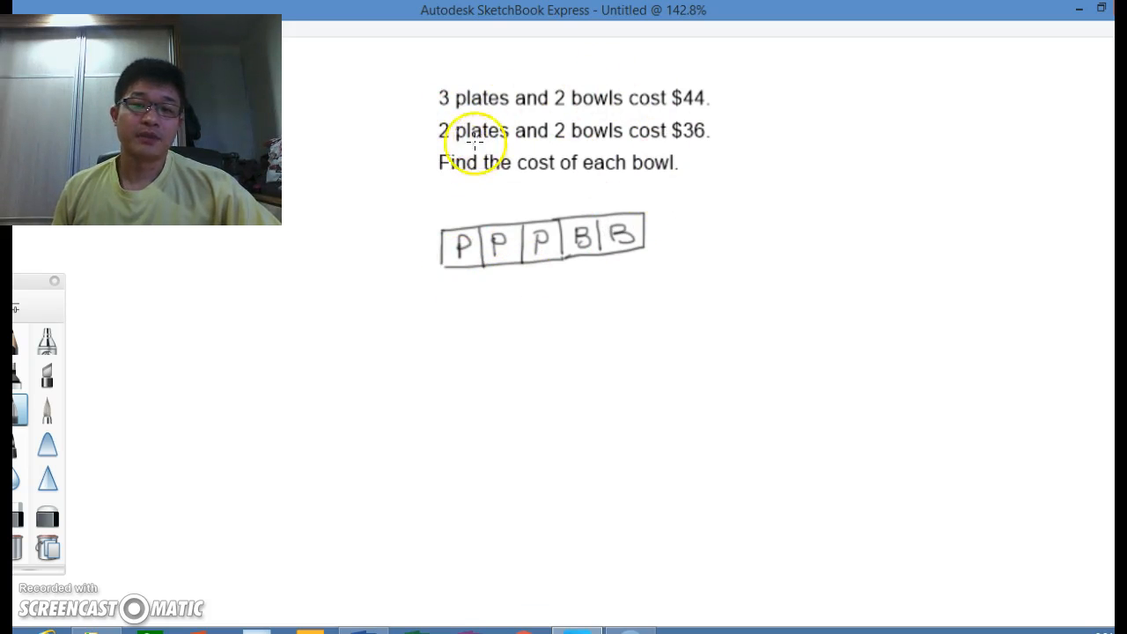
mouse_move(638, 155)
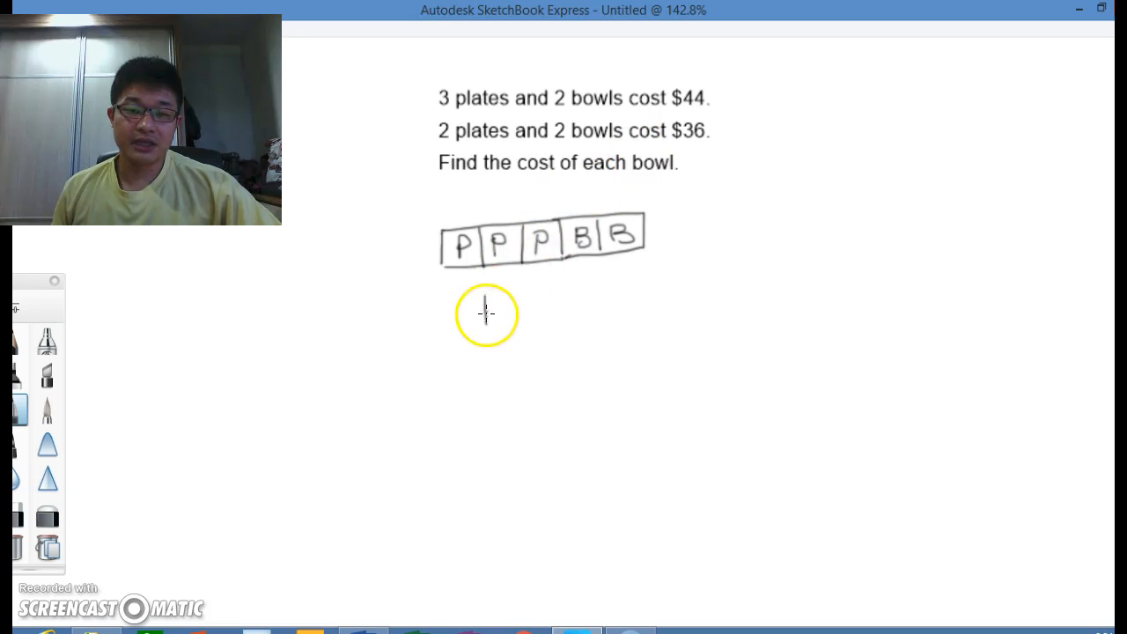
Step: Draw a second bar P, P, B, B beneath the first, marking the bars $44 and $36
drag(476, 303, 567, 332)
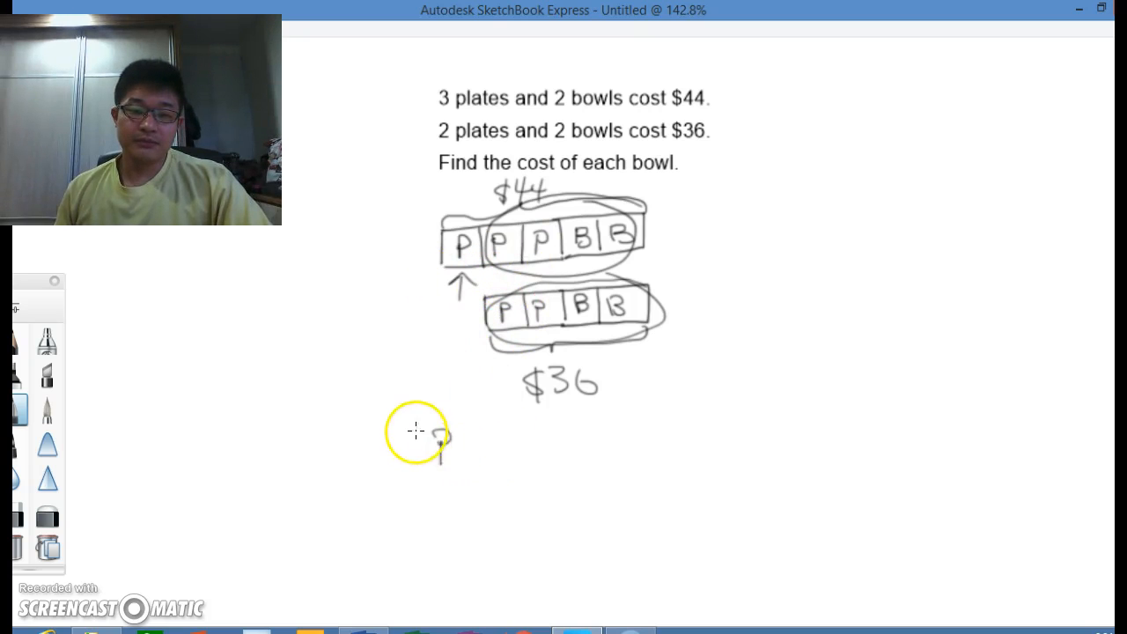
Step: Write the first working line 1P → 44 − 36 = $8 beneath the bar model
drag(414, 440, 582, 432)
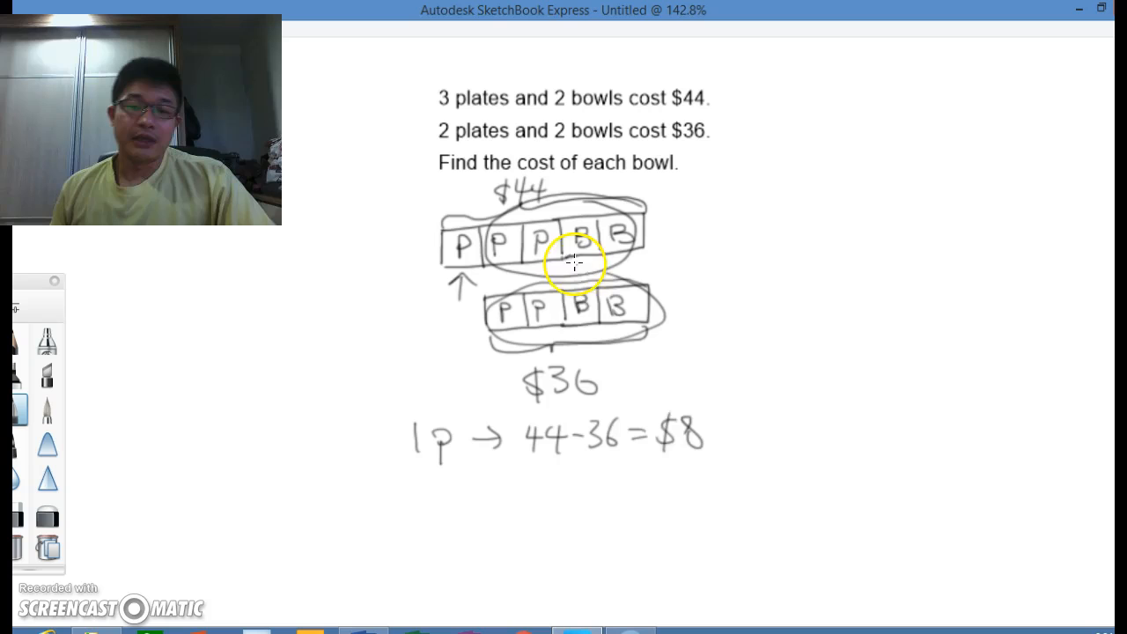
mouse_move(467, 268)
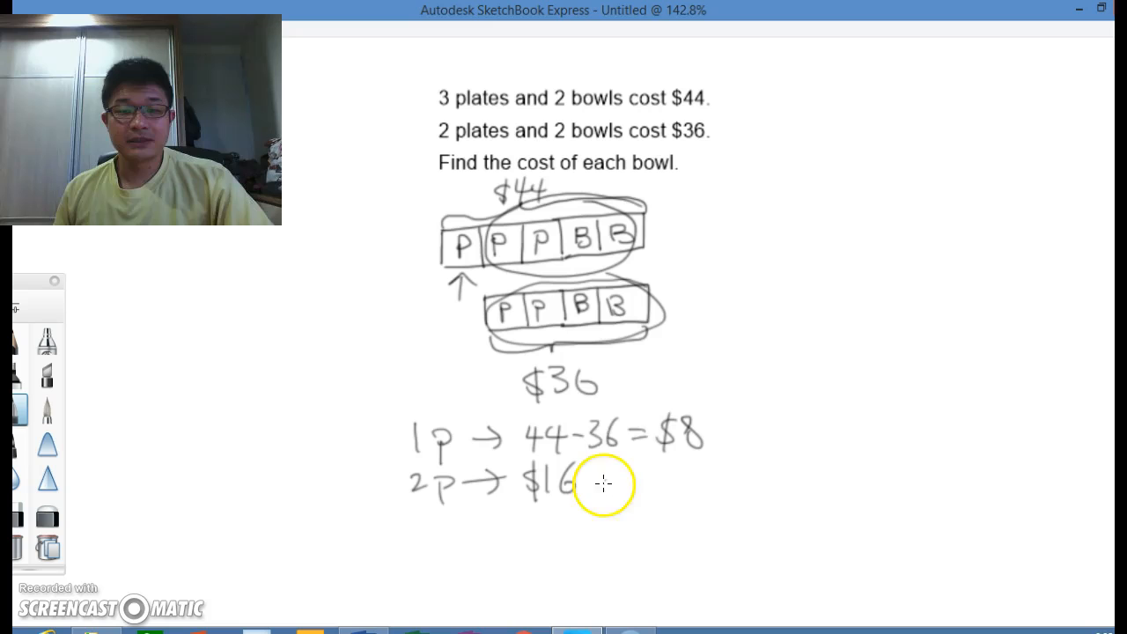
mouse_move(590, 314)
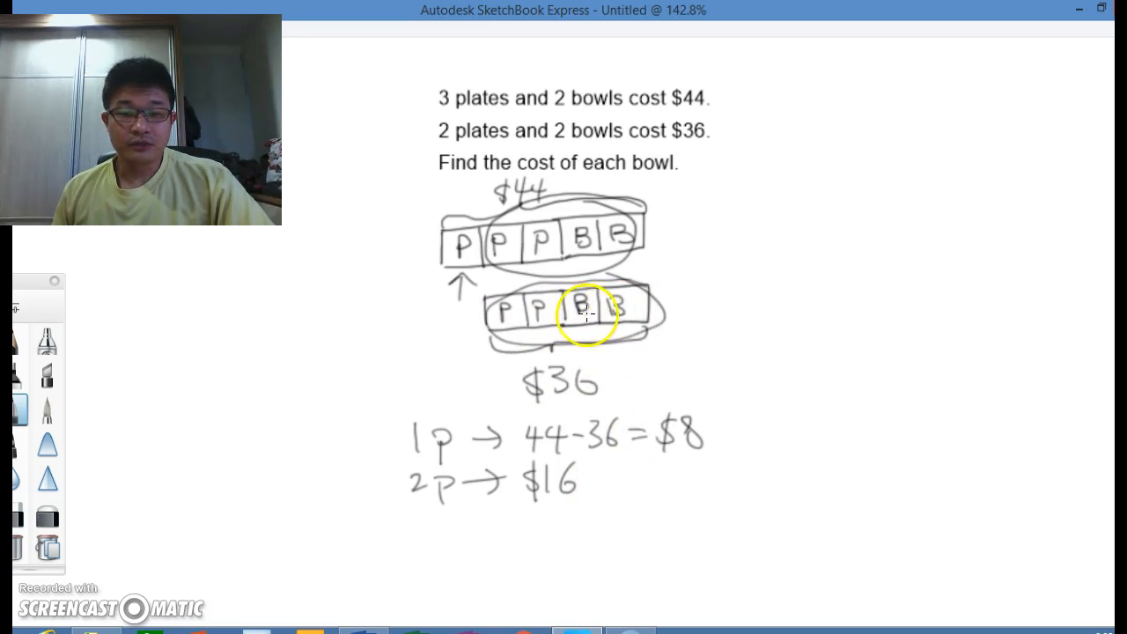
mouse_move(444, 518)
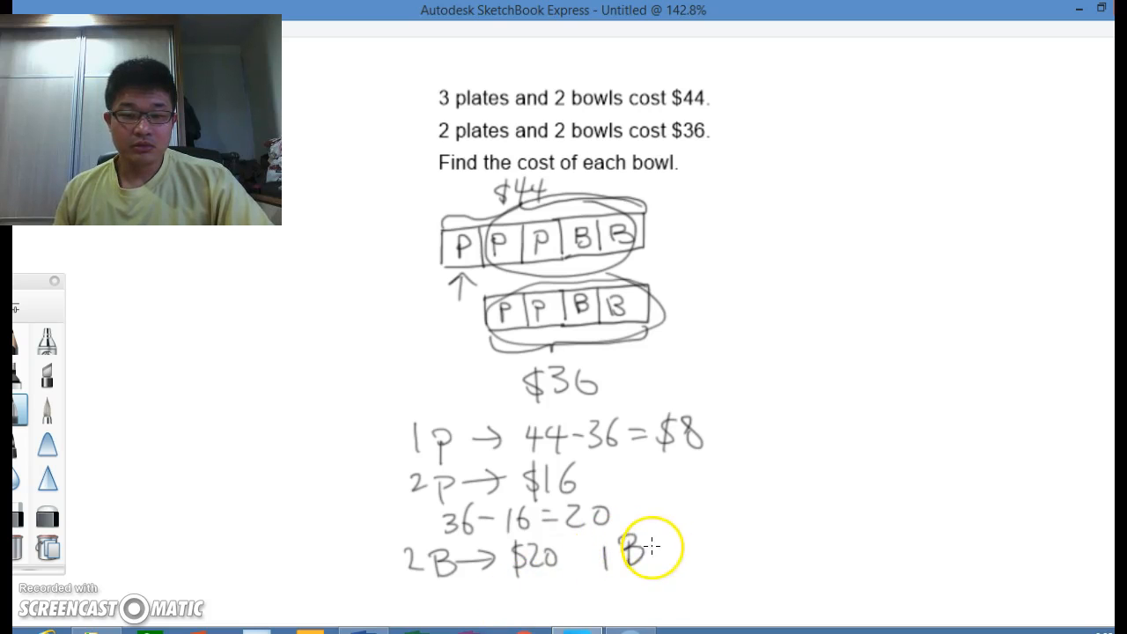
Step: Write 1B → $10 beside the 2B line and underline the $10 answer
drag(652, 547, 731, 555)
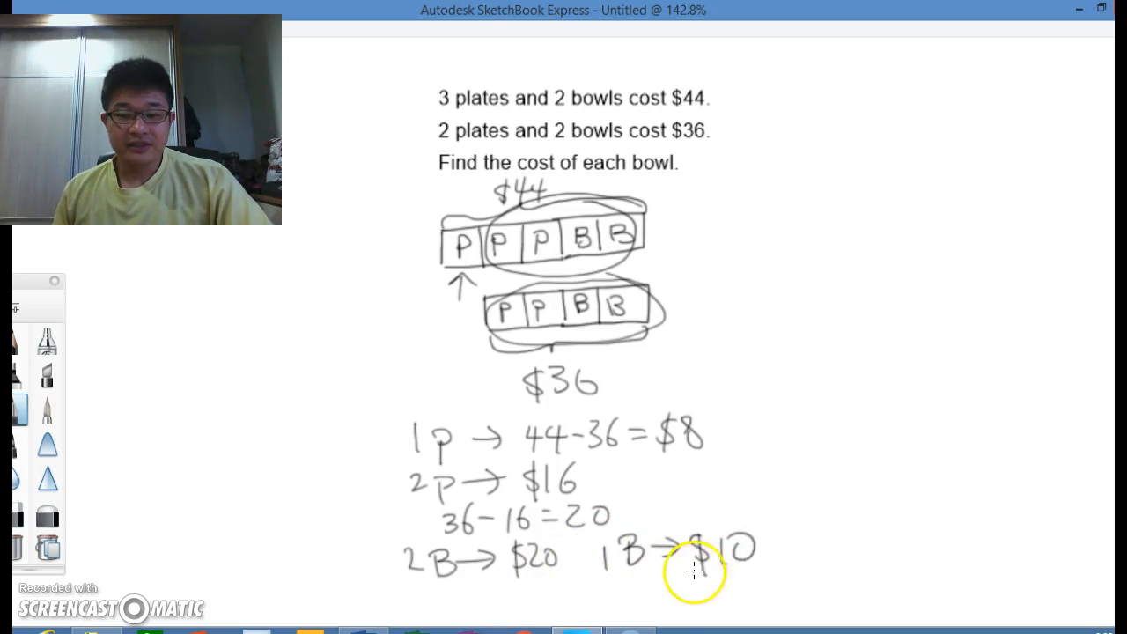
drag(669, 577, 783, 570)
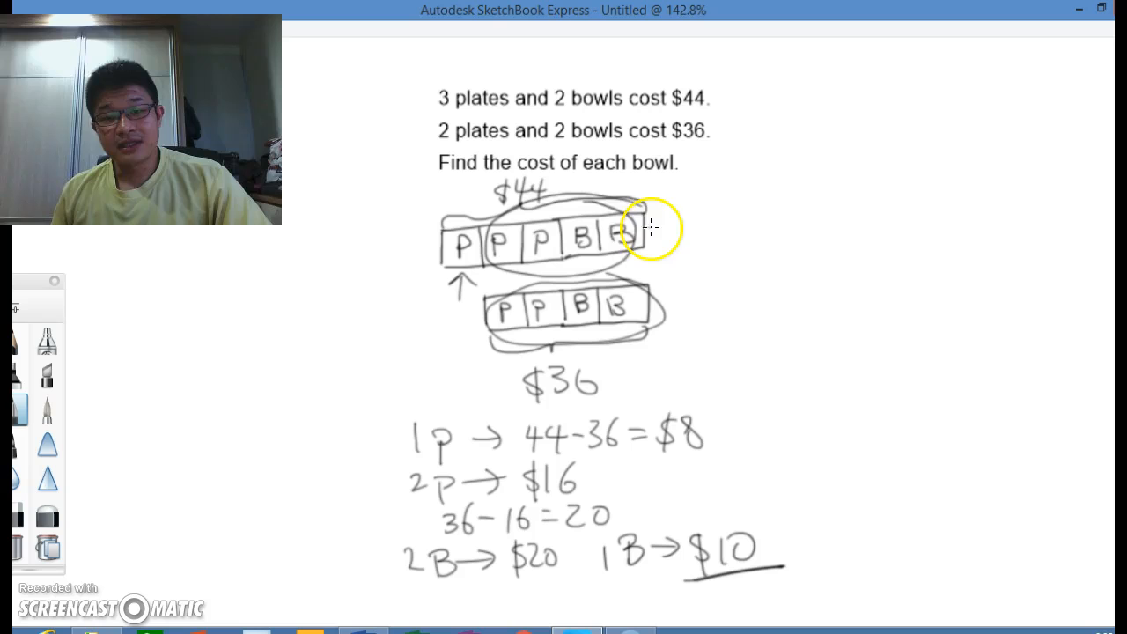
mouse_move(620, 245)
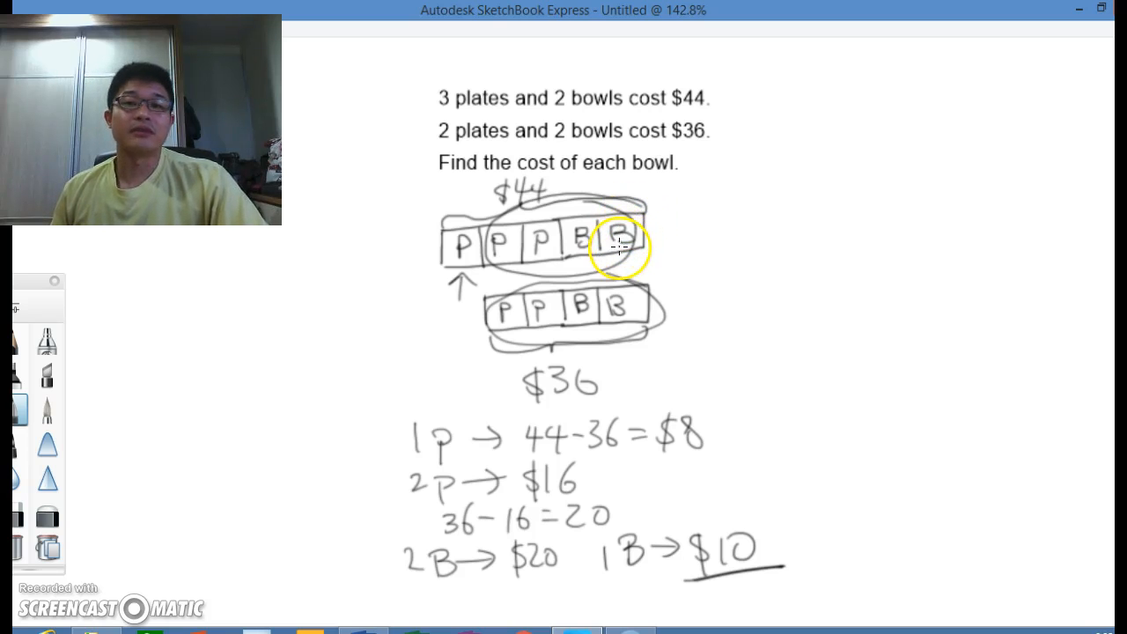